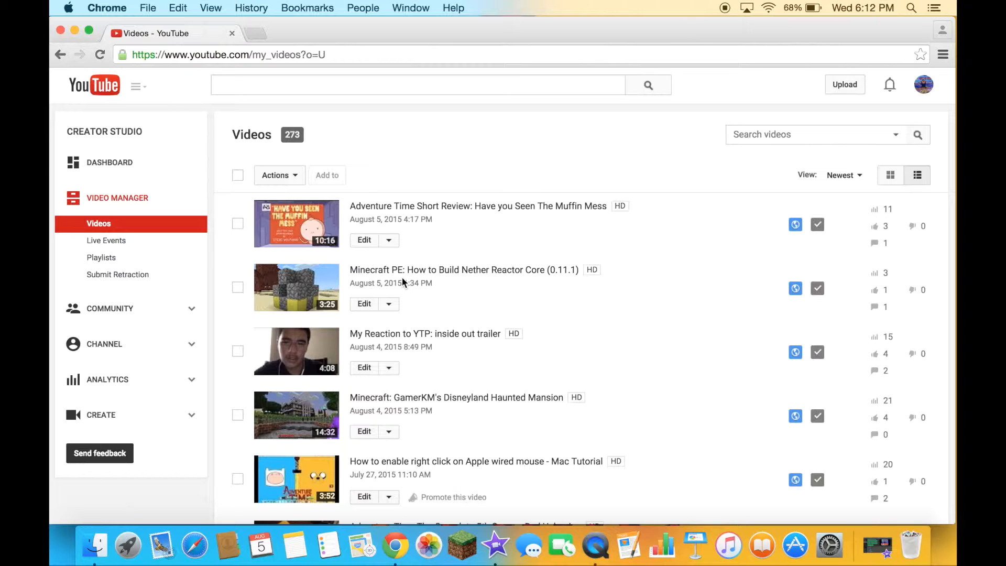
mouse_move(806, 168)
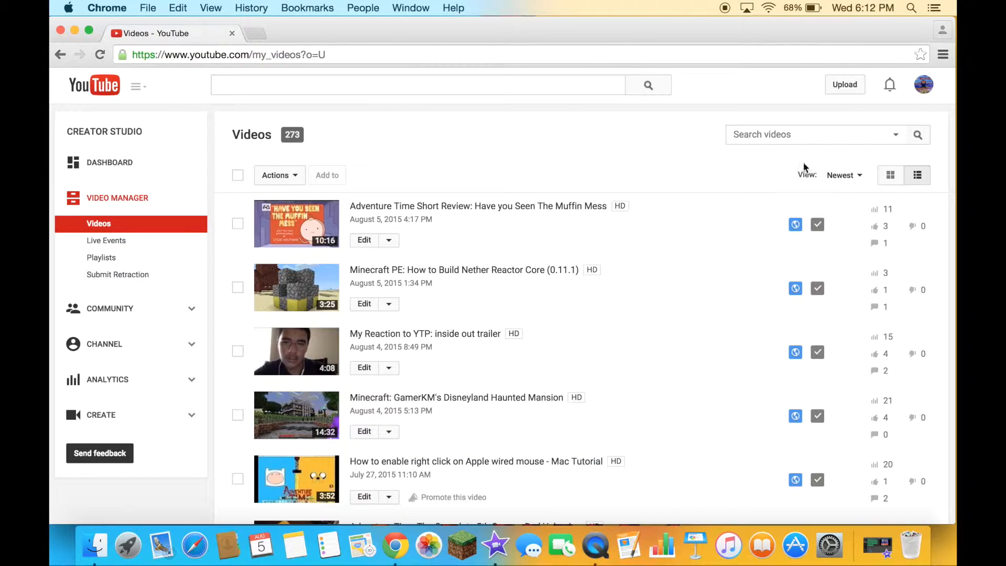
Search the video list for 'adventure time dark purple episode review', leaving two matching videos.
type("a")
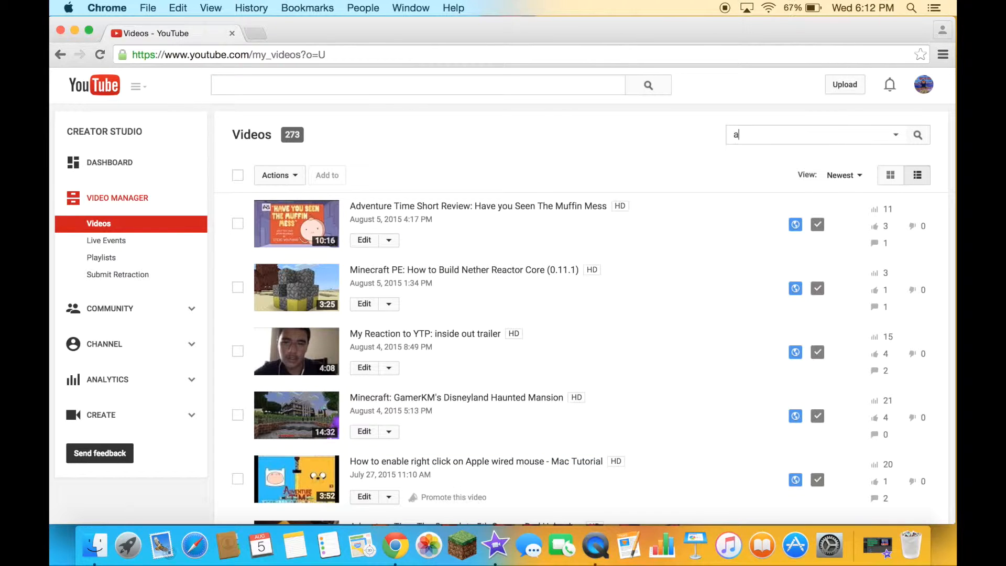
type("dventure time dark purple episode")
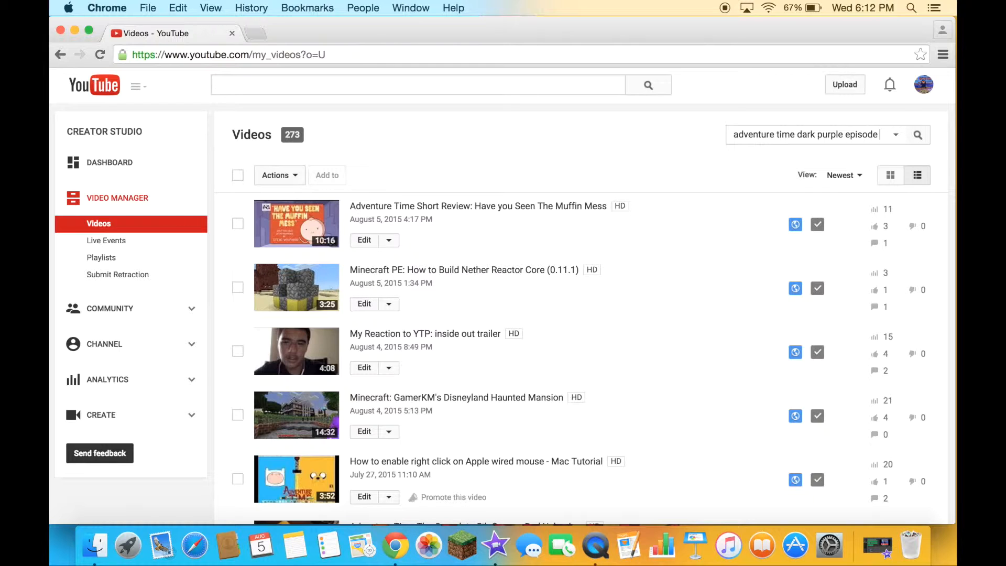
type("review")
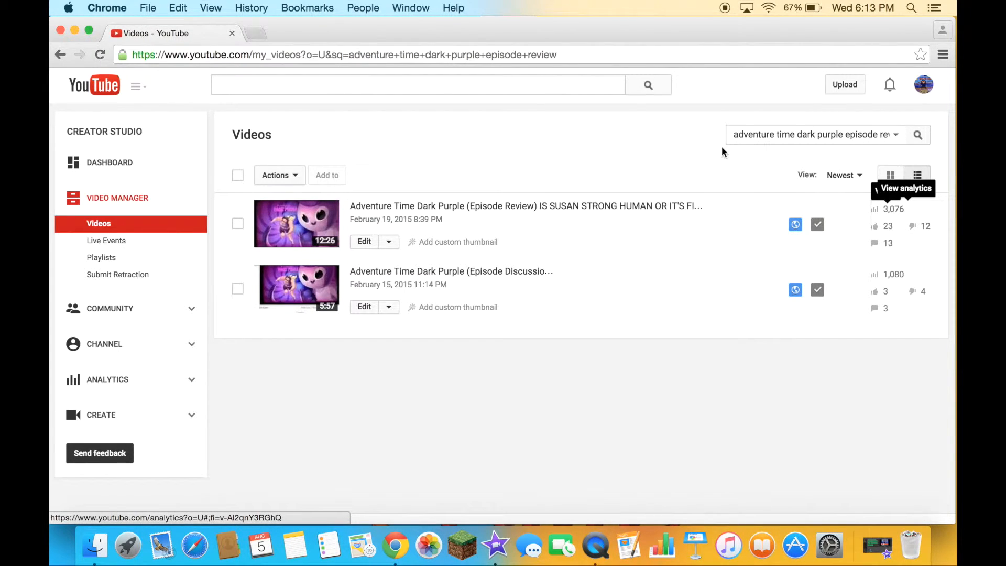
mouse_move(783, 181)
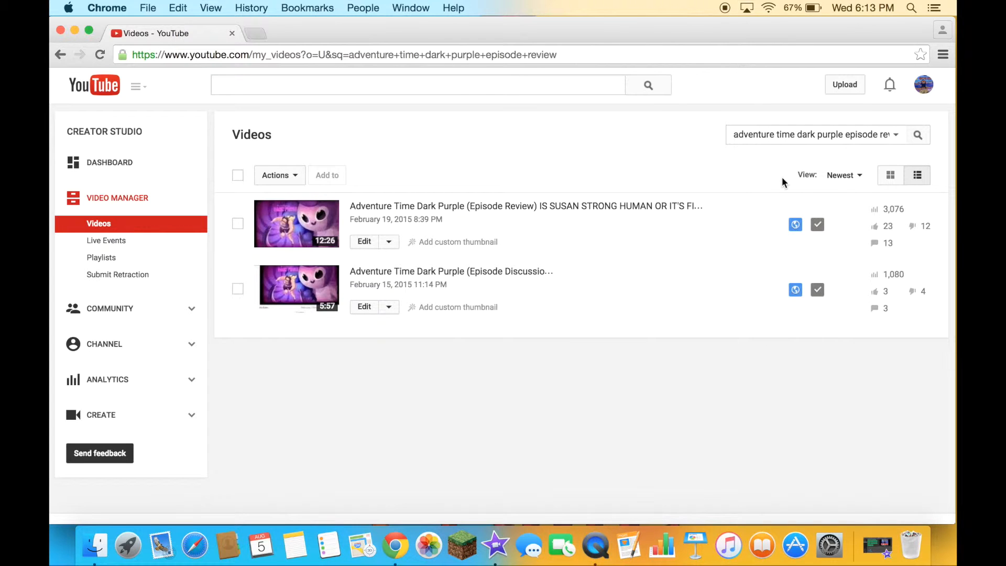
mouse_move(898, 218)
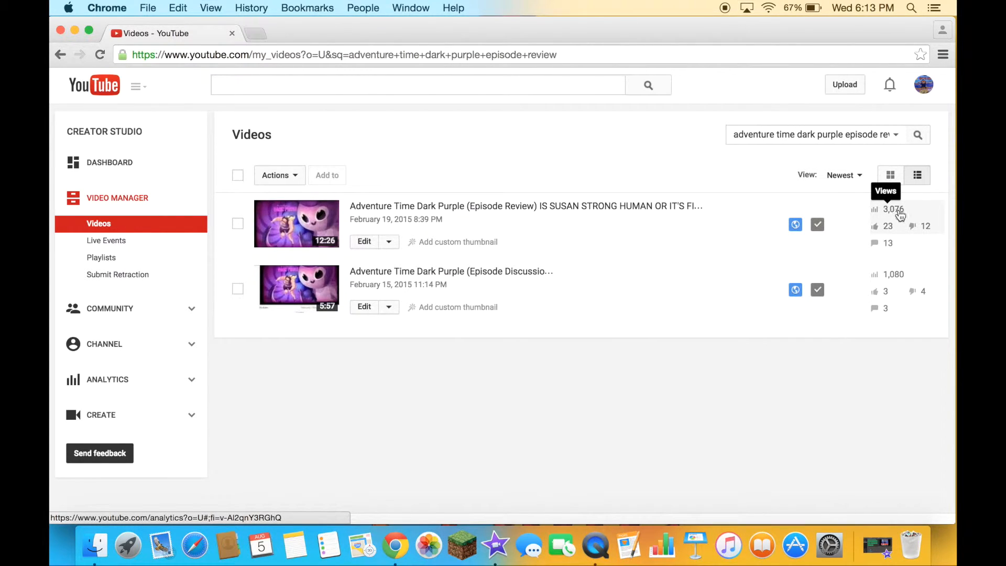
mouse_move(332, 224)
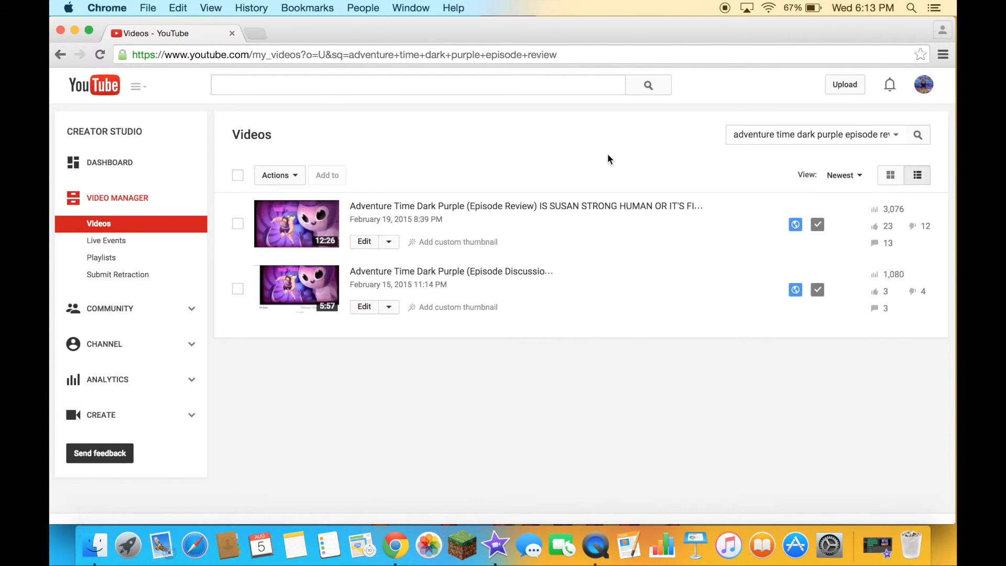
mouse_move(555, 168)
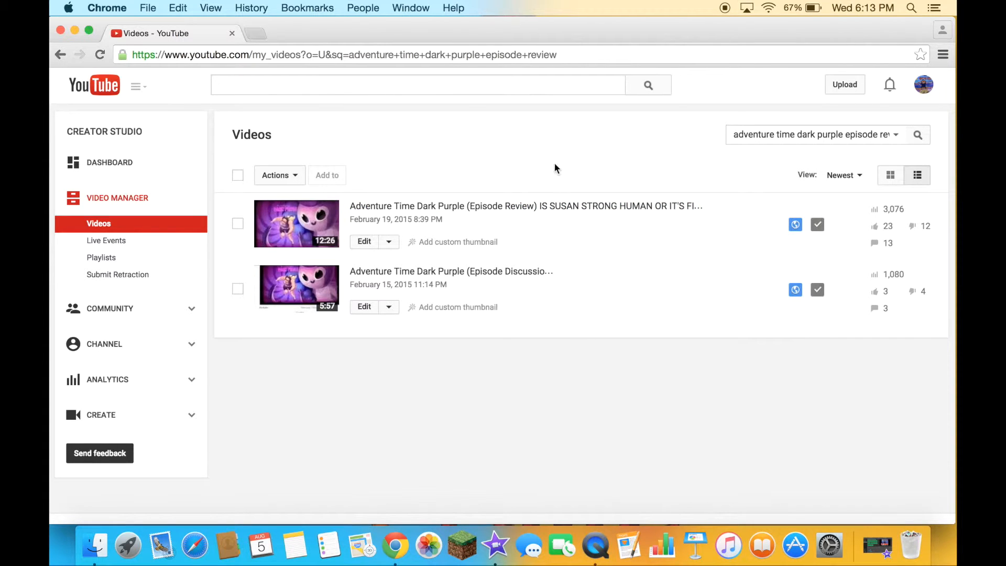
mouse_move(908, 211)
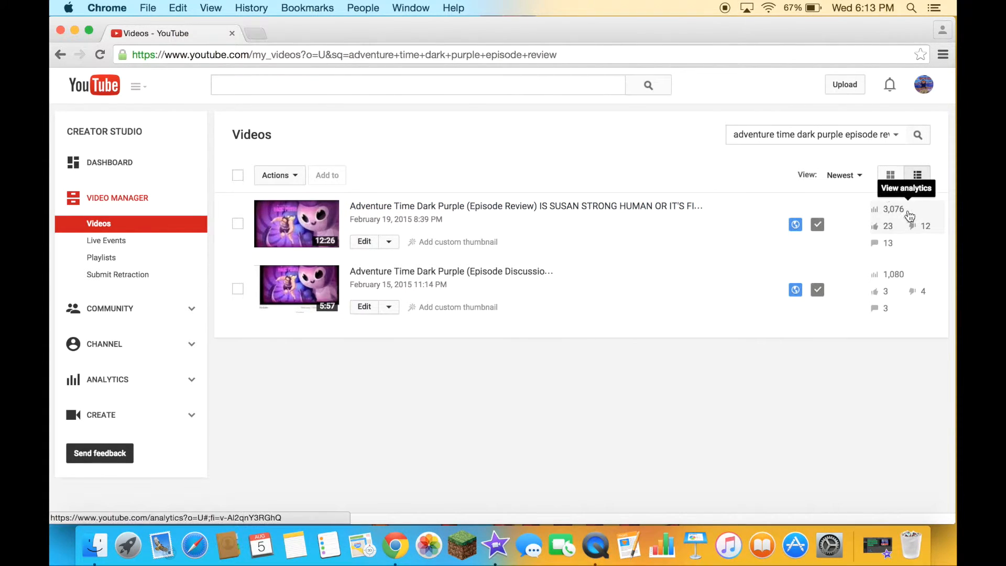
mouse_move(728, 159)
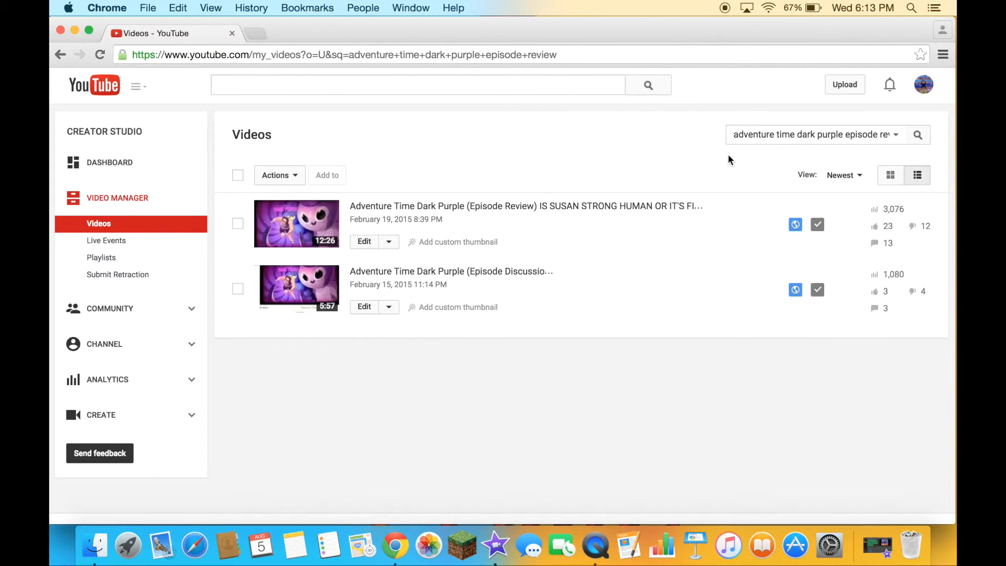
mouse_move(287, 165)
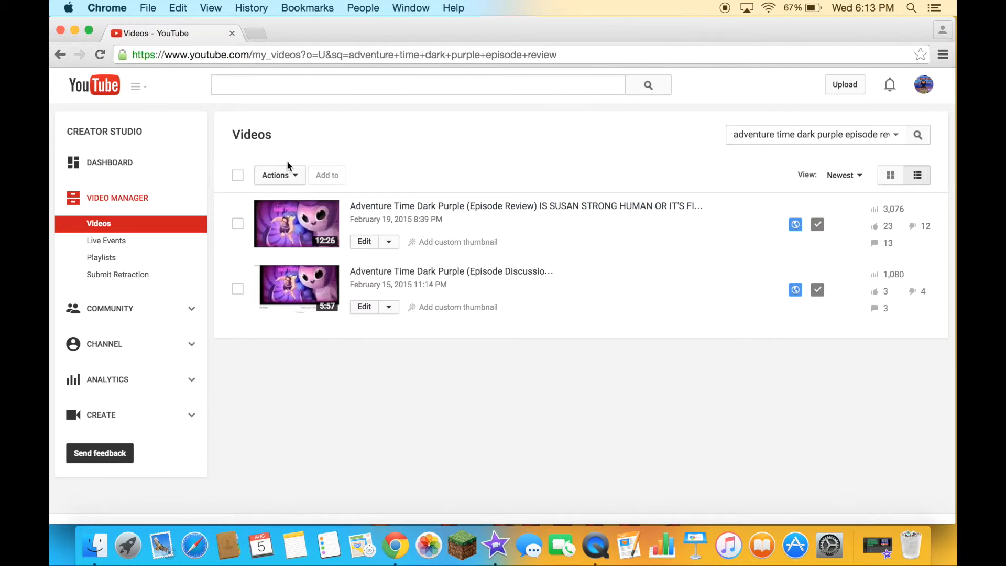
left_click(110, 308)
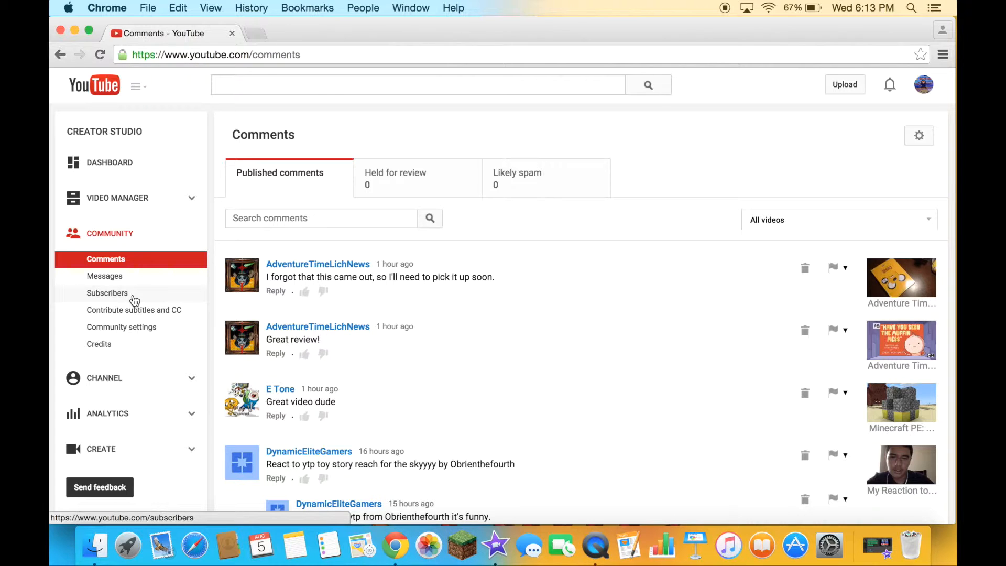
Show the channel's Subscribers list under Community, totalling 172 subscribers.
left_click(107, 292)
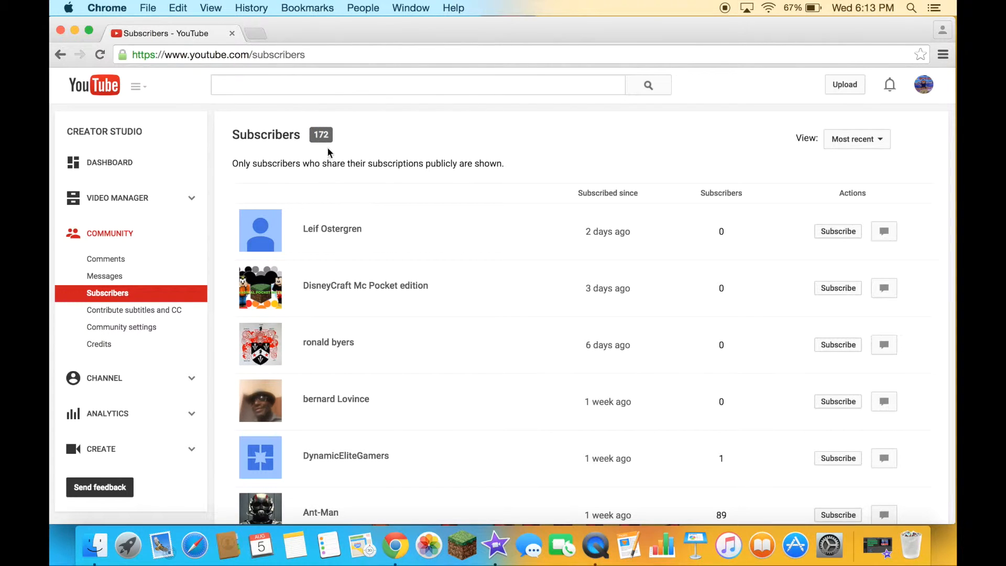
mouse_move(335, 149)
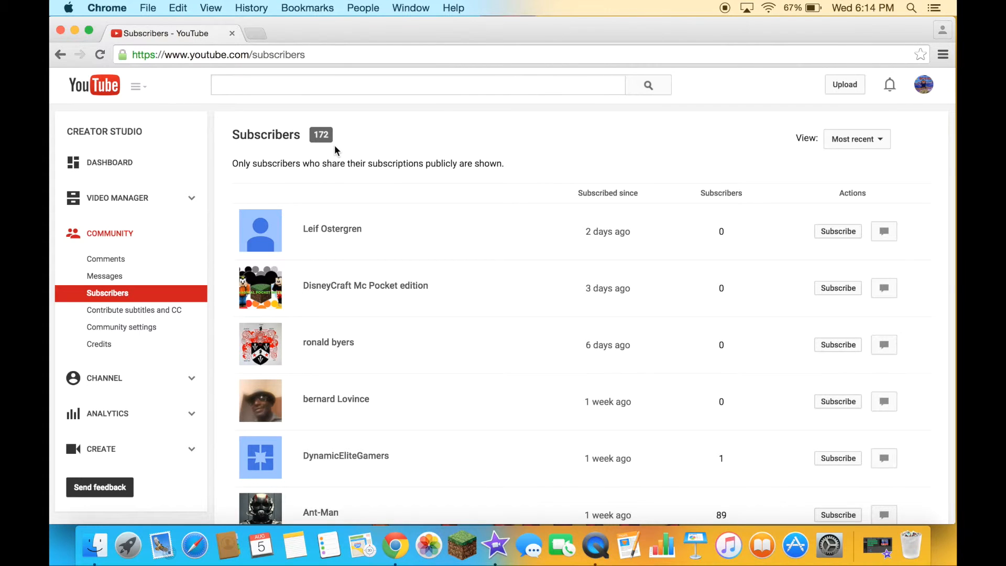
mouse_move(364, 148)
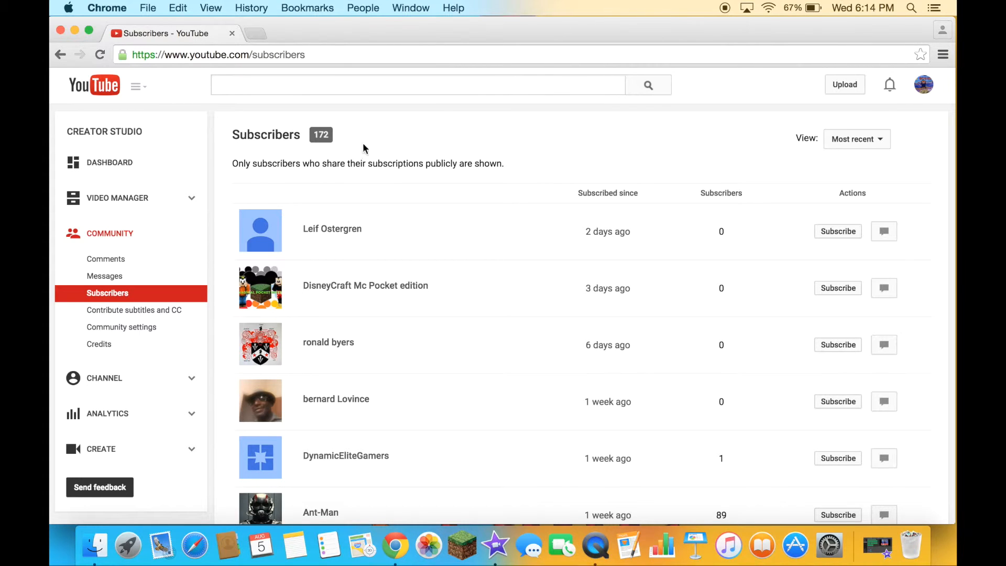